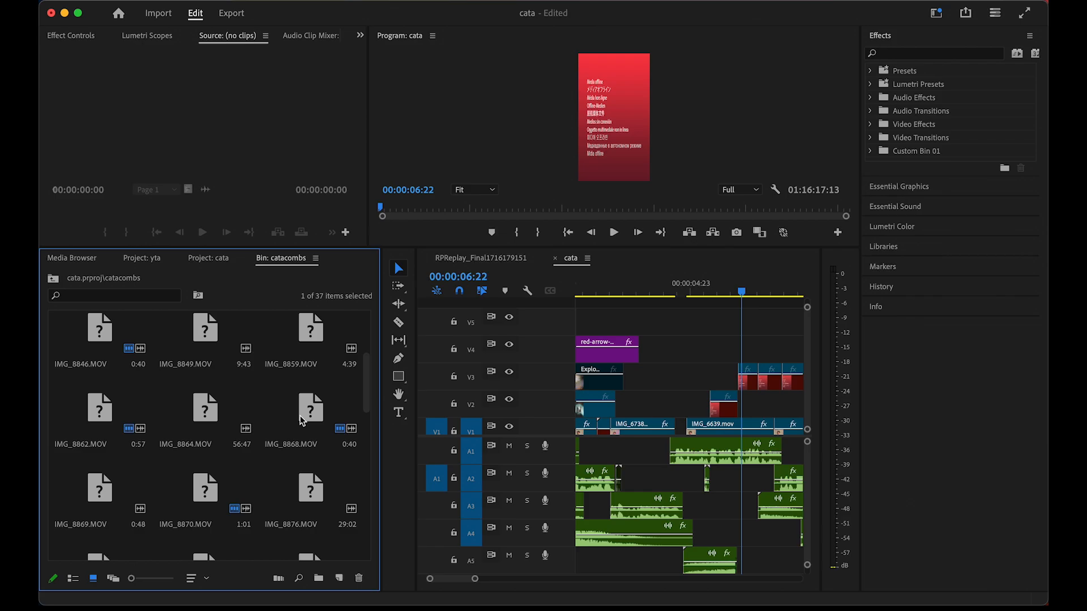
Step: Scroll the bin to offline clip MVI_2026.MP4 and choose Link Media from its context menu
scroll(down, 3)
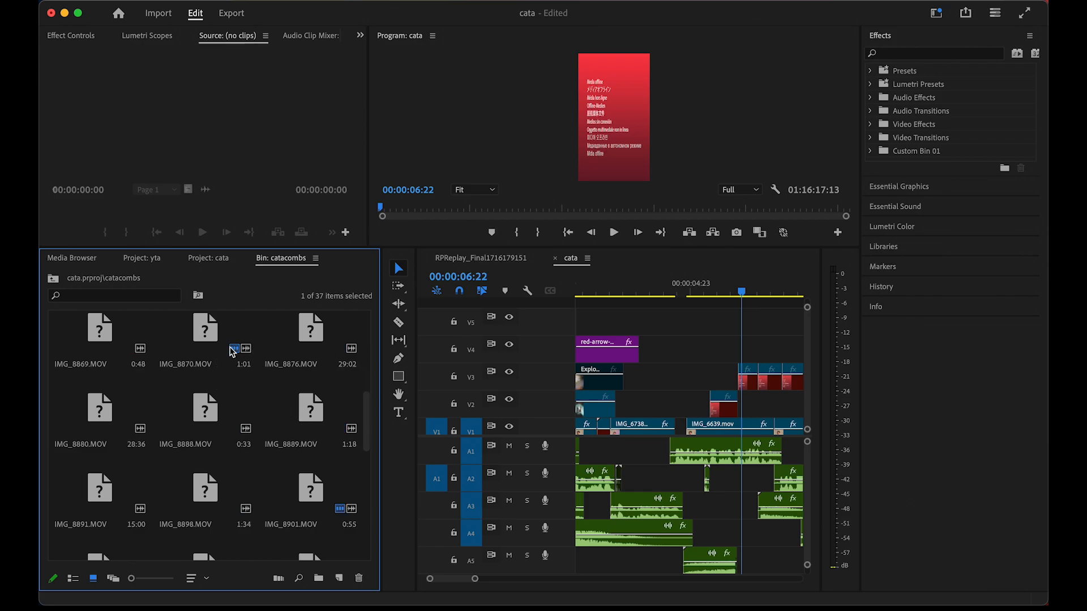
click(310, 416)
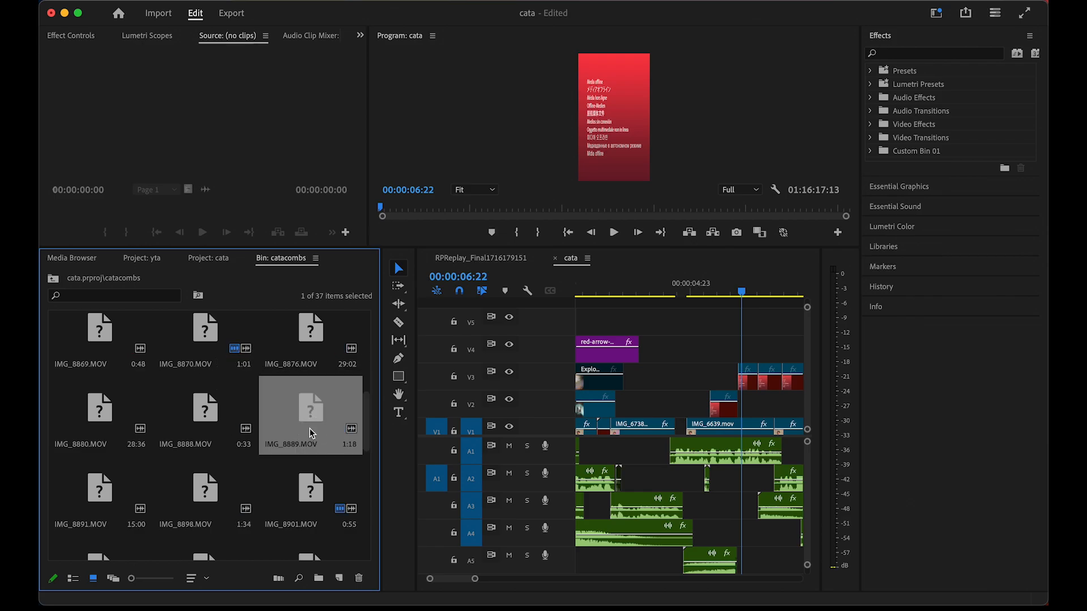
mouse_move(295, 373)
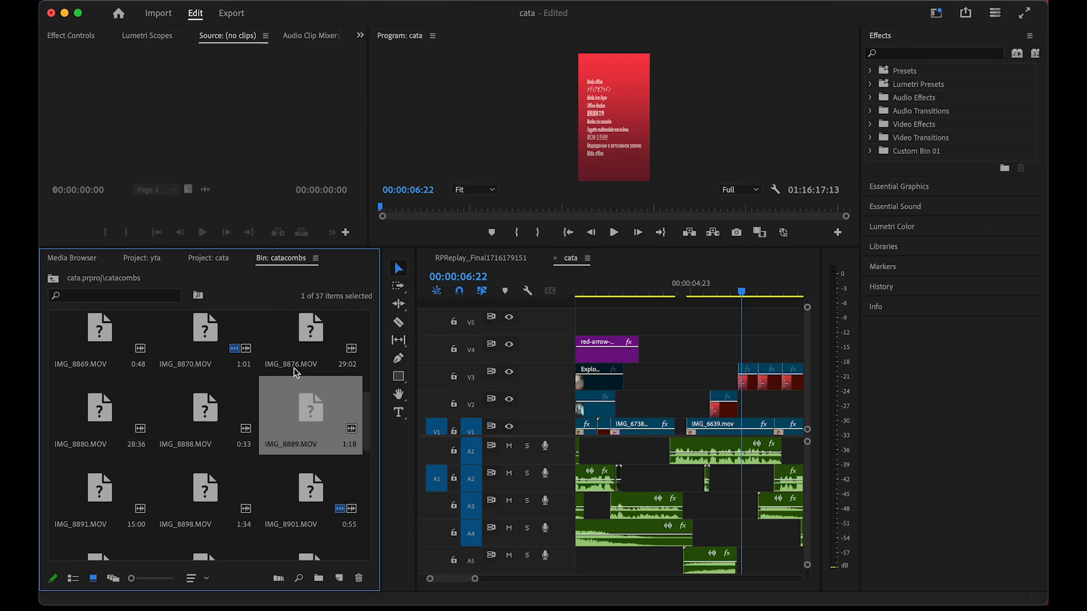
mouse_move(546, 156)
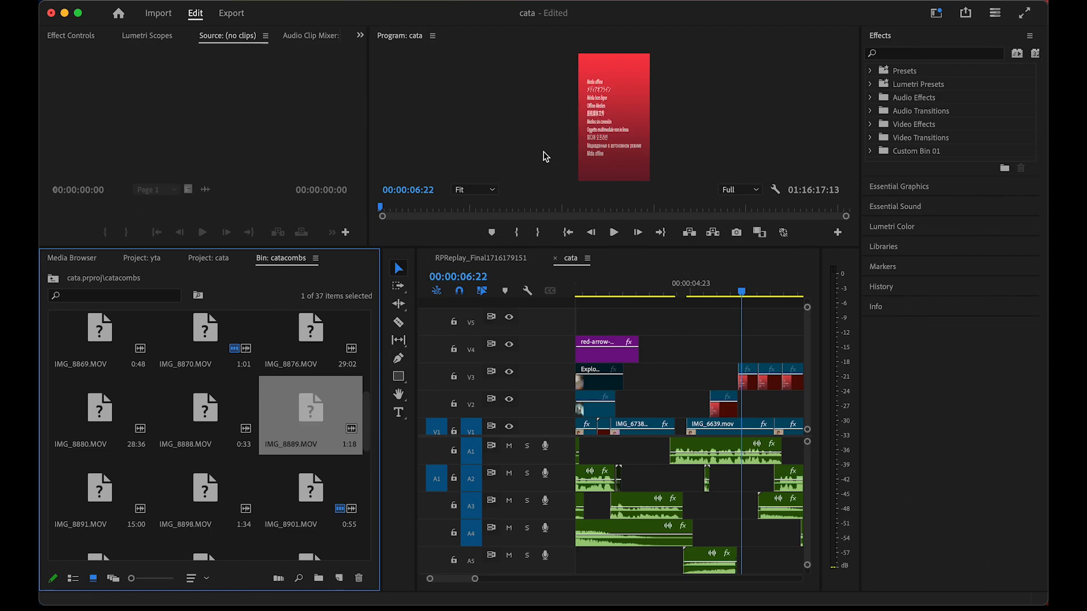
scroll(down, 3)
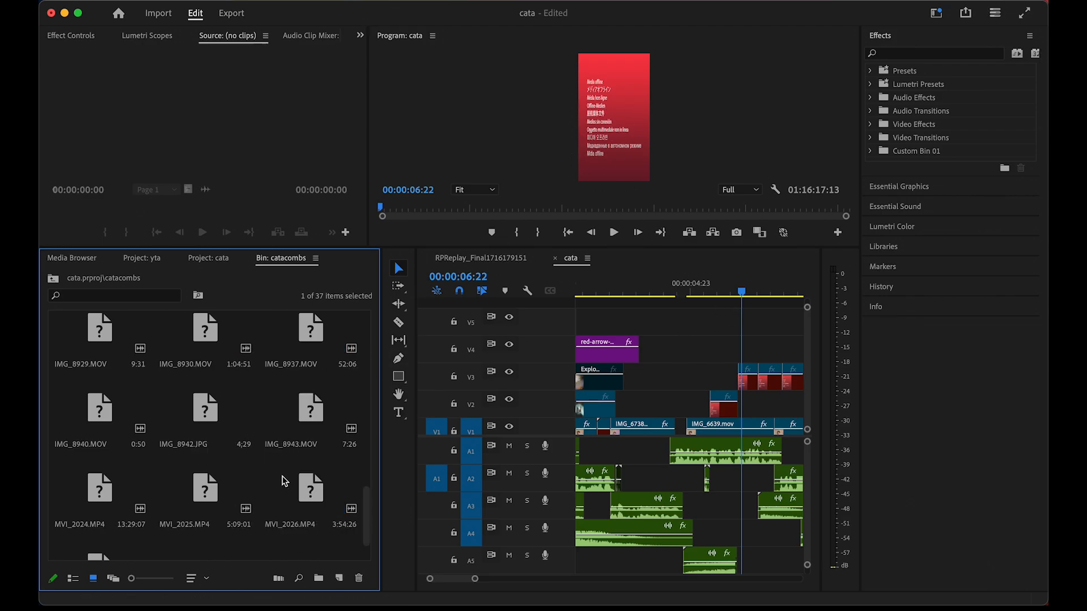
right_click(310, 487)
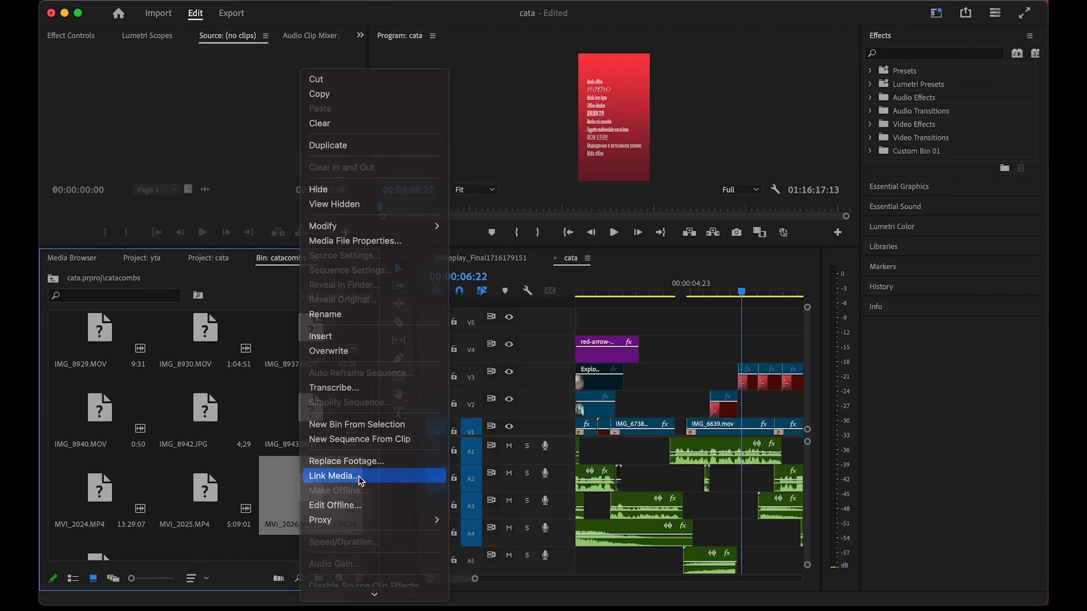
click(333, 475)
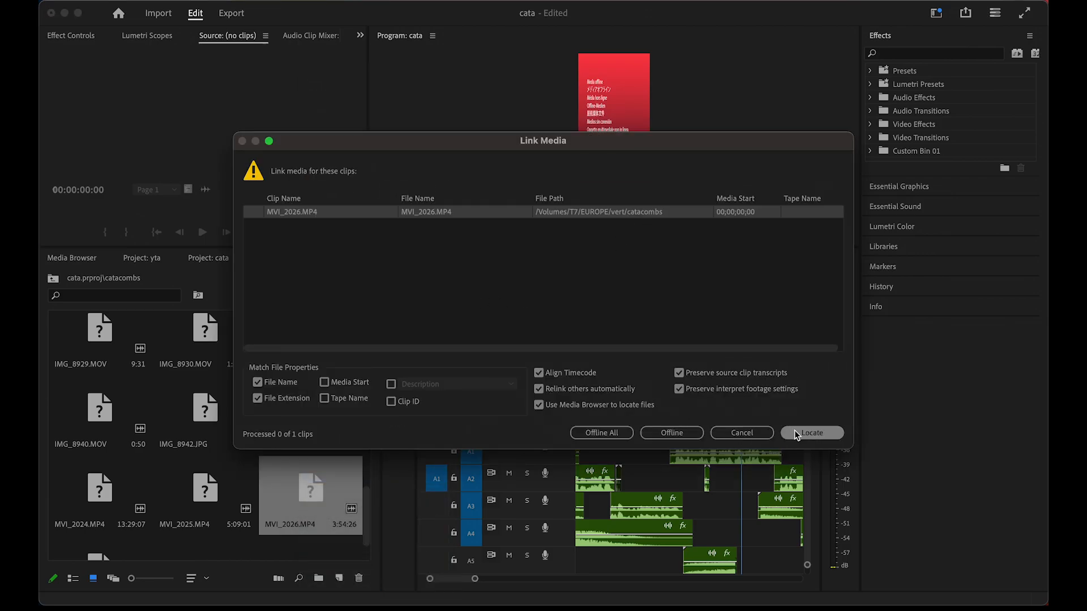
Step: Use Locate to browse toward /Volumes/T7/EUROPE/vert/catacombs for the missing file
click(810, 433)
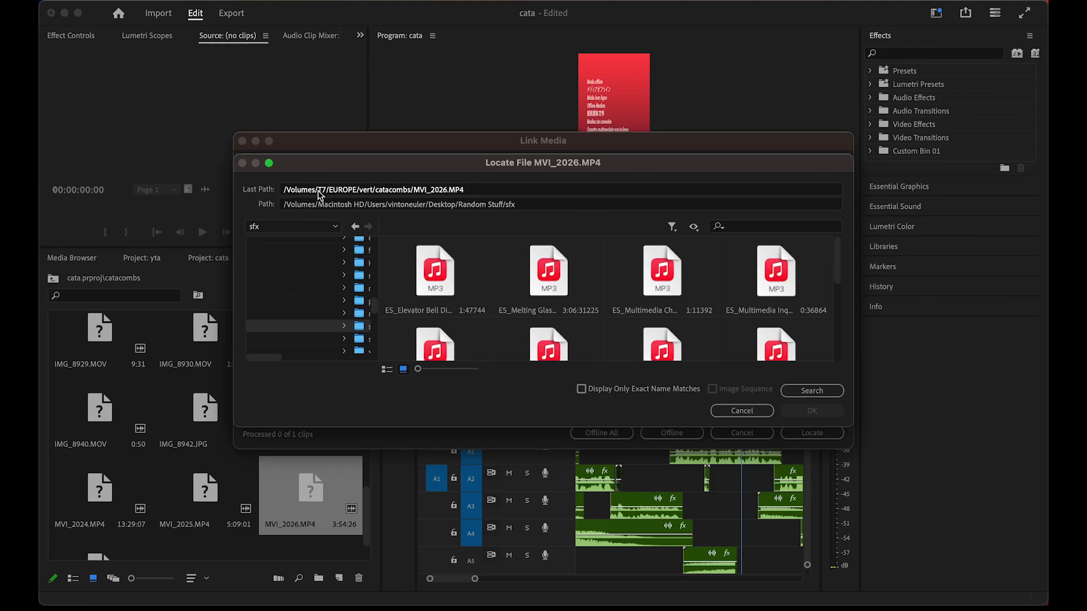
mouse_move(554, 181)
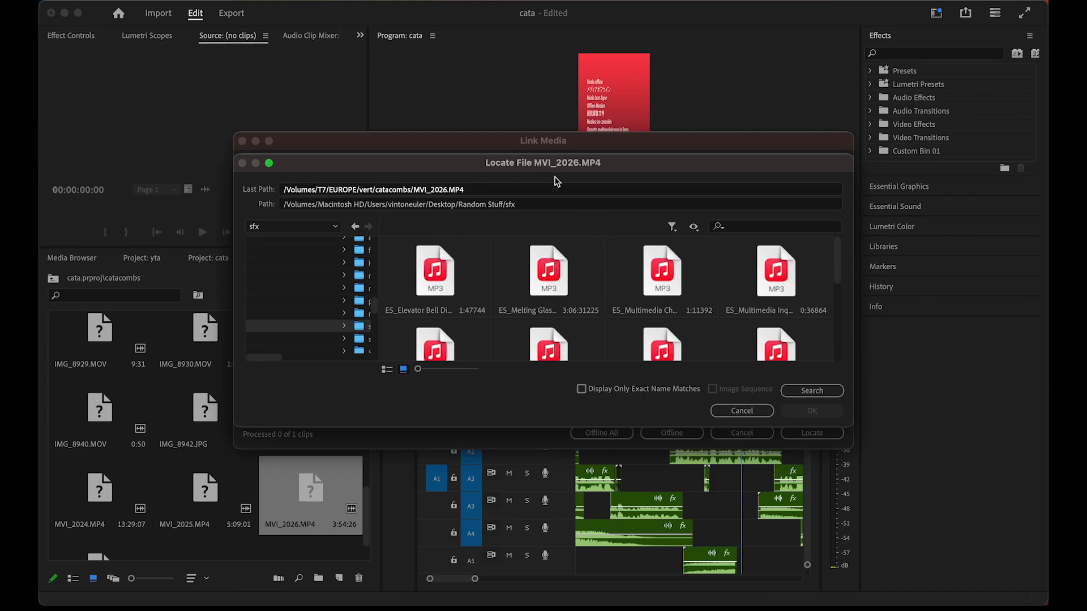
mouse_move(354, 218)
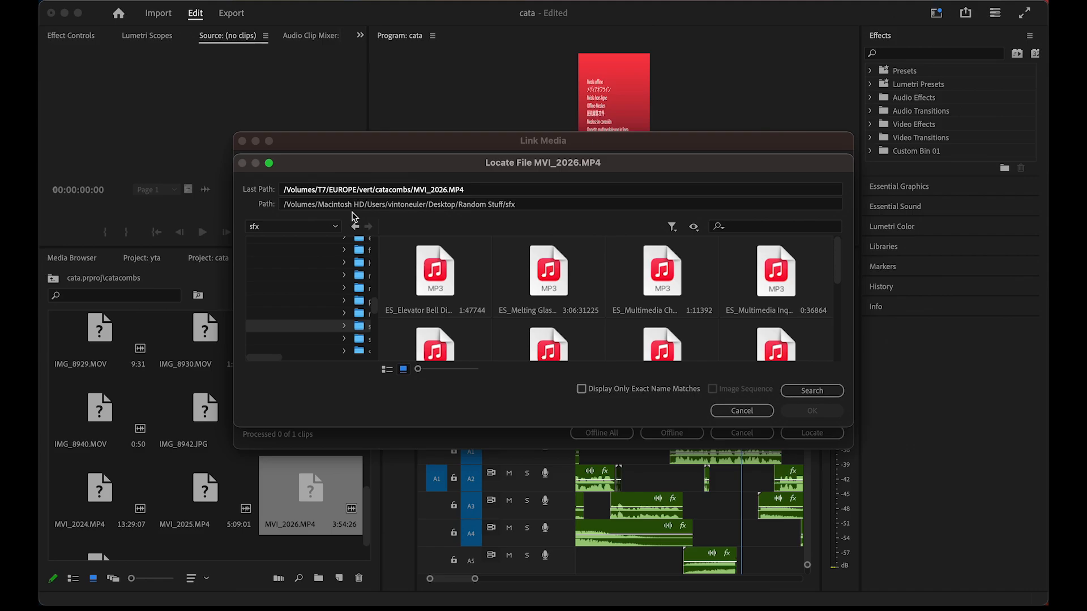
mouse_move(609, 329)
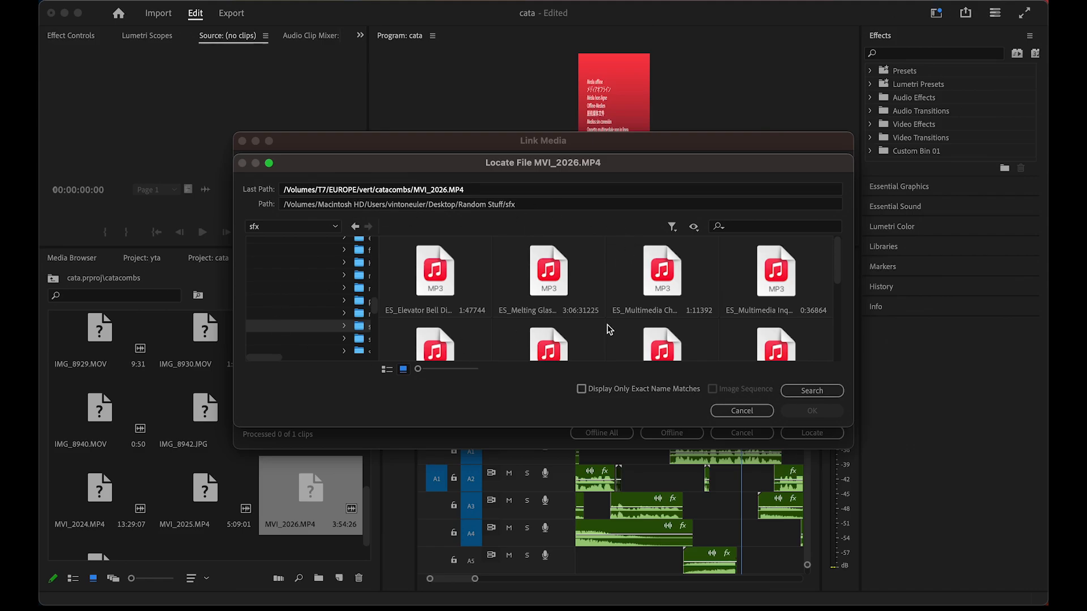
mouse_move(443, 308)
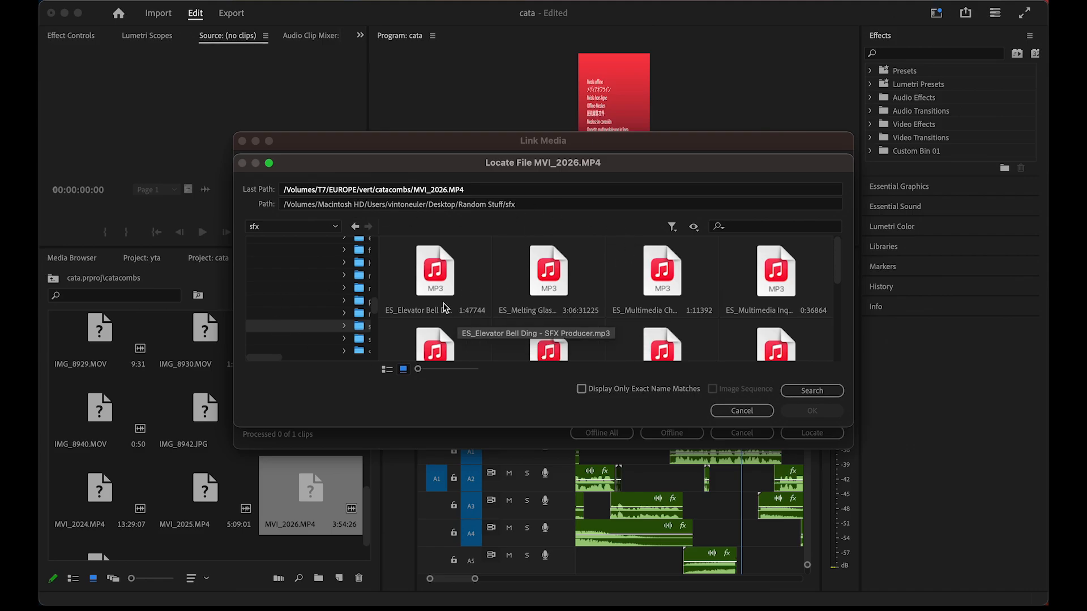
mouse_move(548, 291)
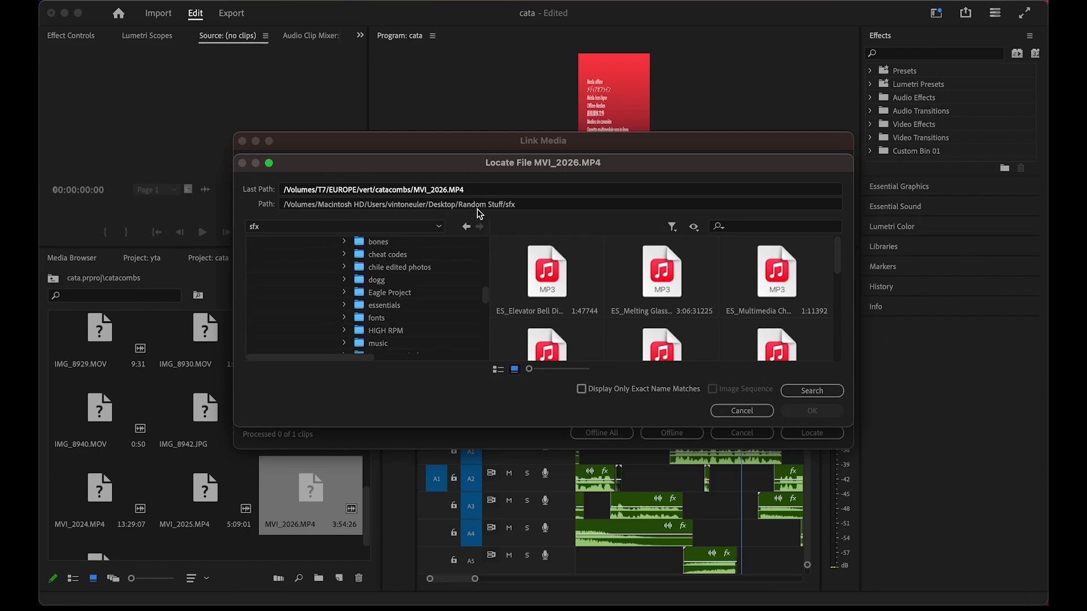
mouse_move(550, 232)
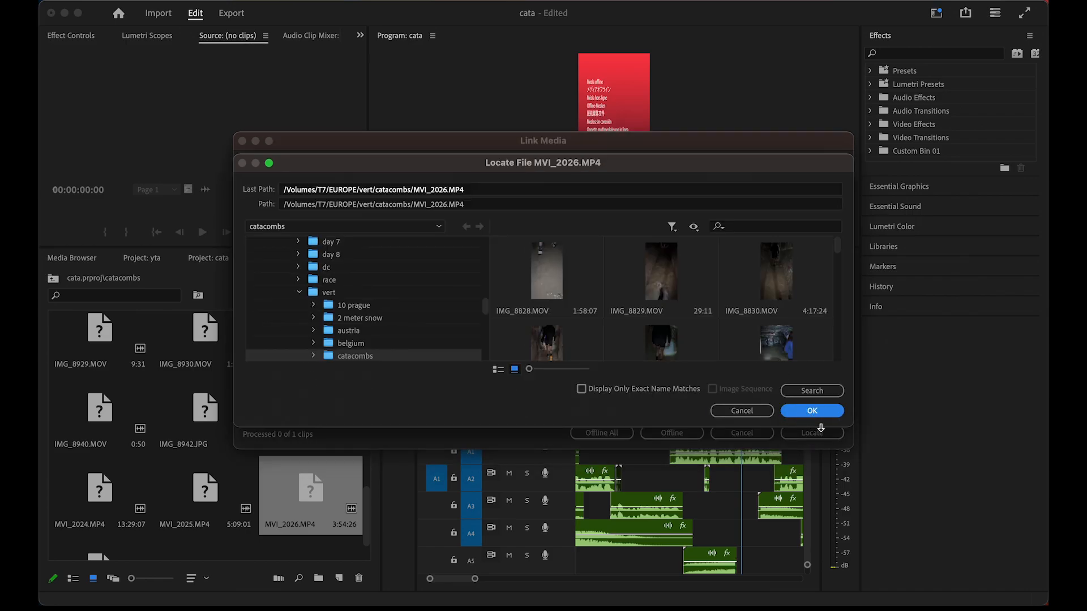
Step: Confirm the catacombs file as MVI_2026.MP4's source, closing the relink dialogs
click(811, 410)
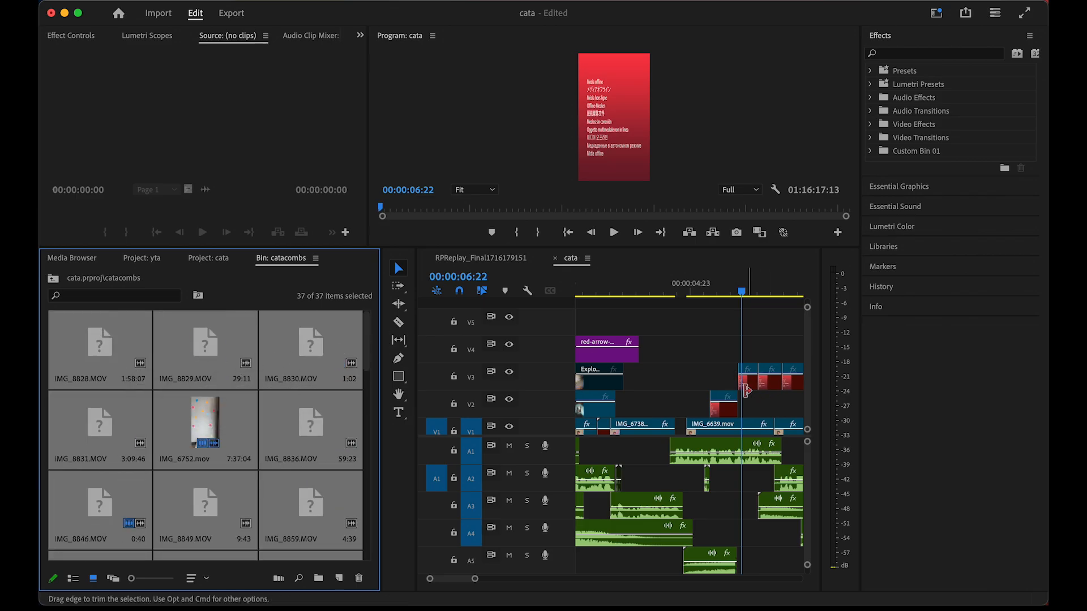
Step: Relink all 35 selected offline clips via Link Media, locating IMG_8828.MOV in the catacombs folder
right_click(205, 430)
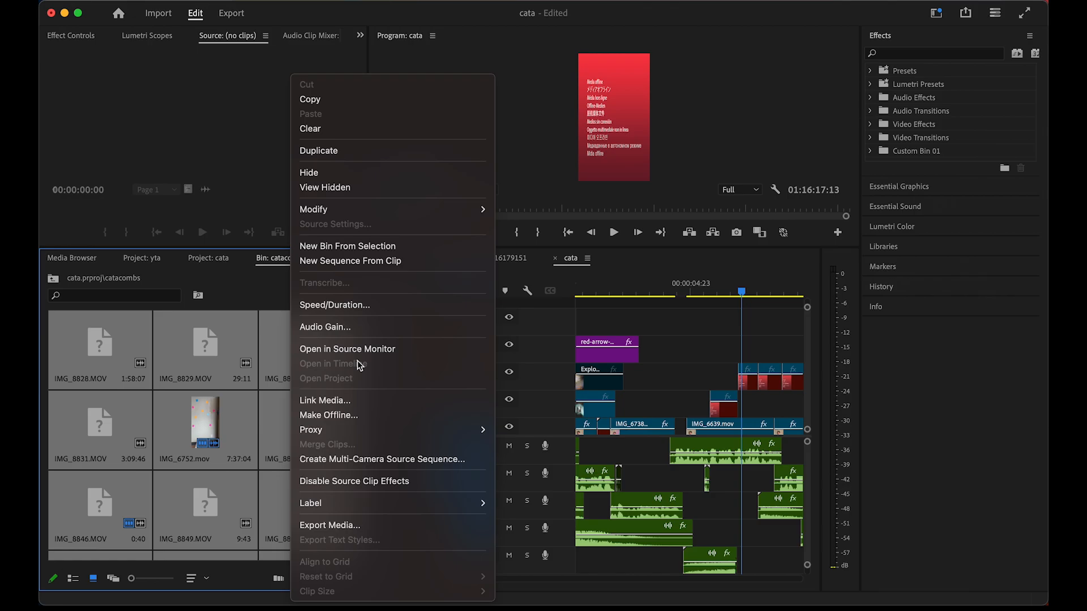
click(325, 400)
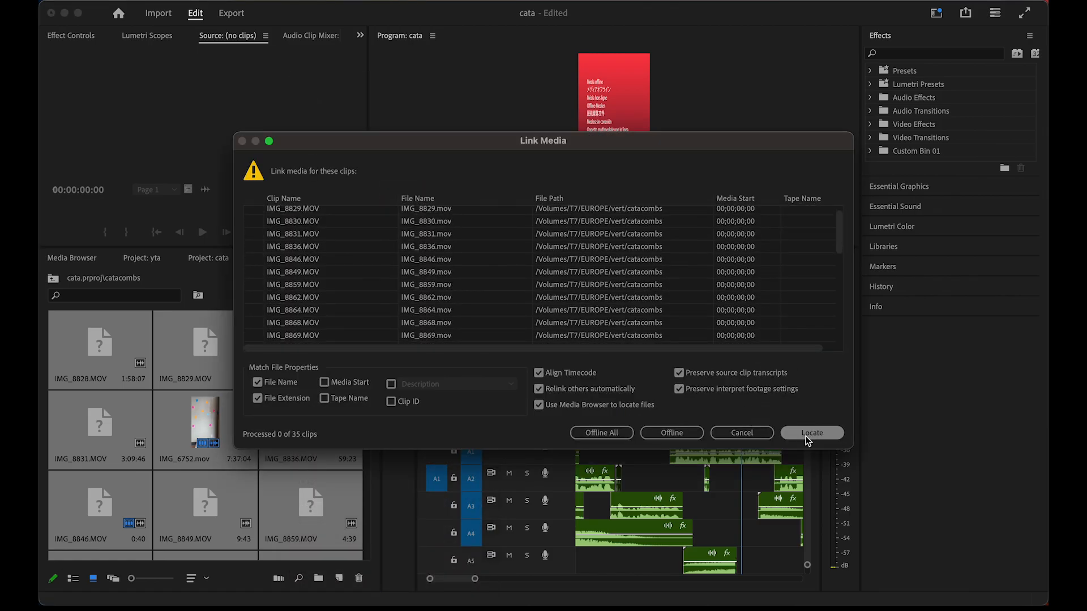
click(810, 433)
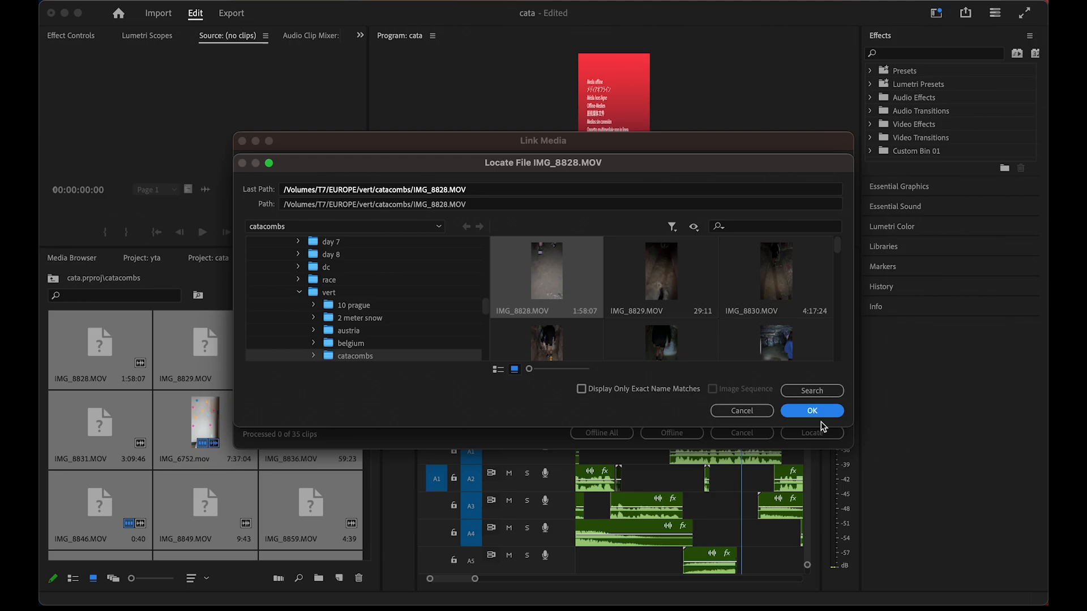
click(811, 410)
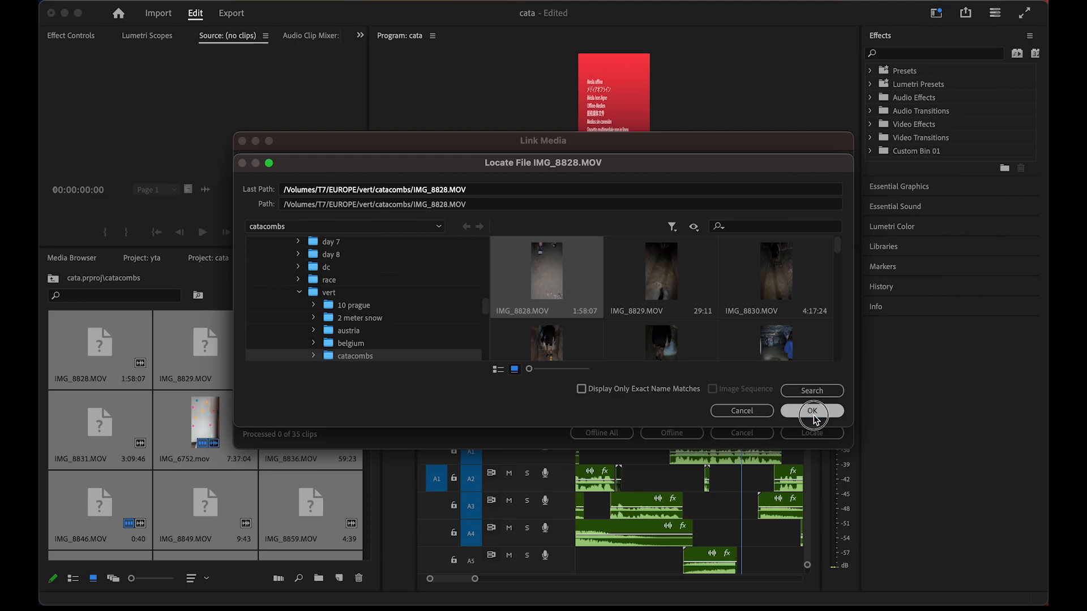
click(810, 410)
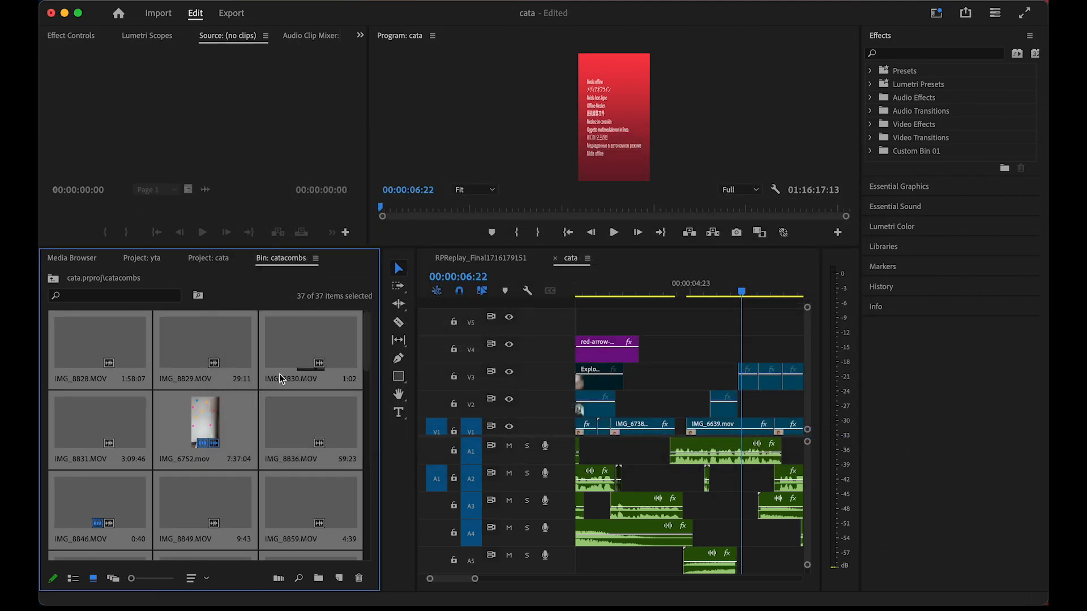